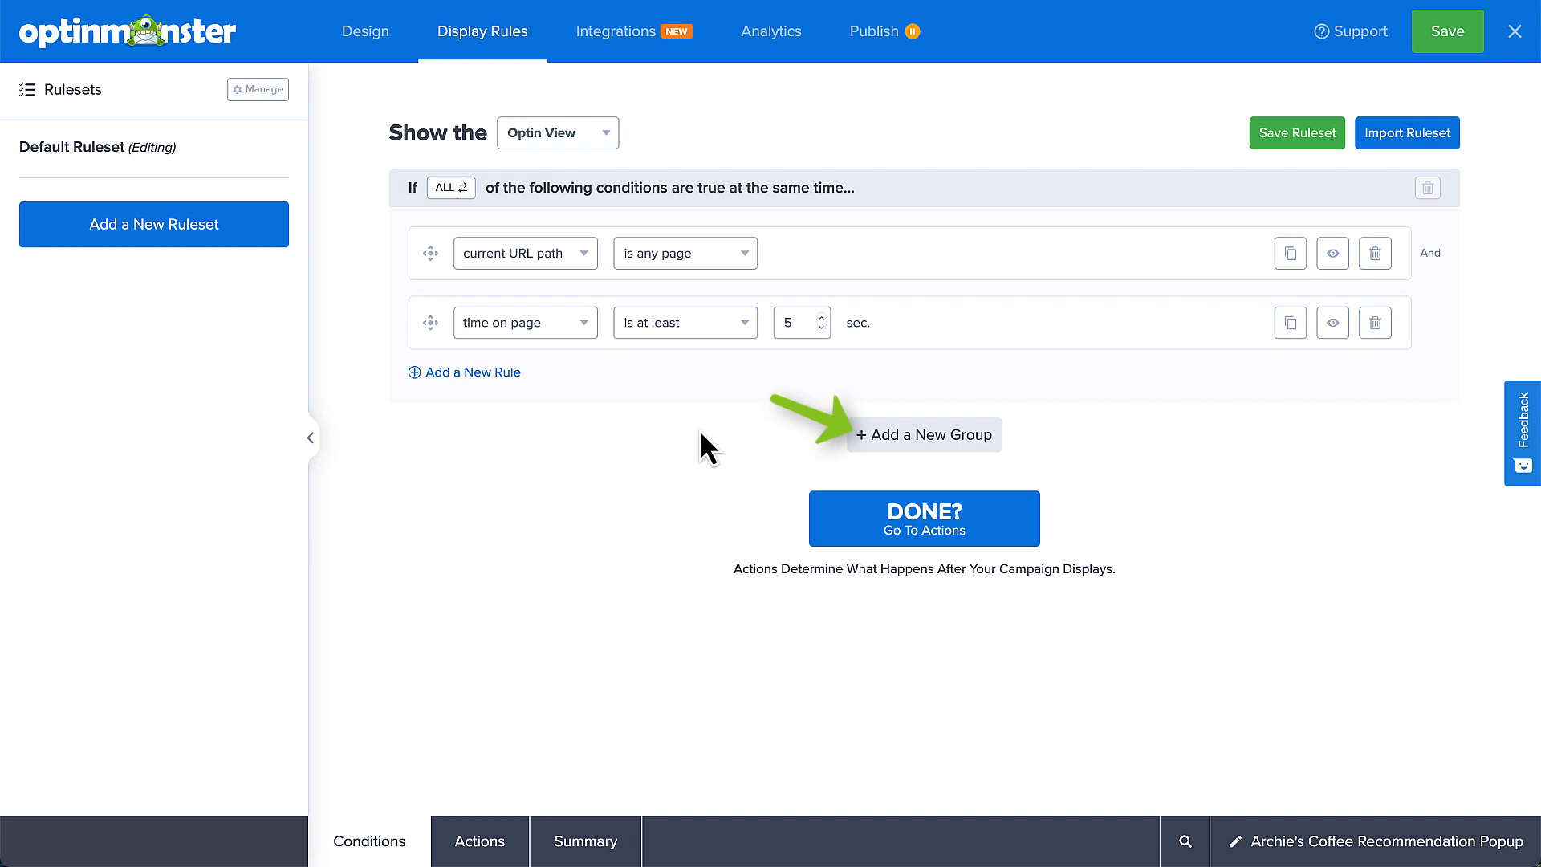
Add a second condition group defaulting to exit detected on all devices at Medium sensitivity.
click(923, 435)
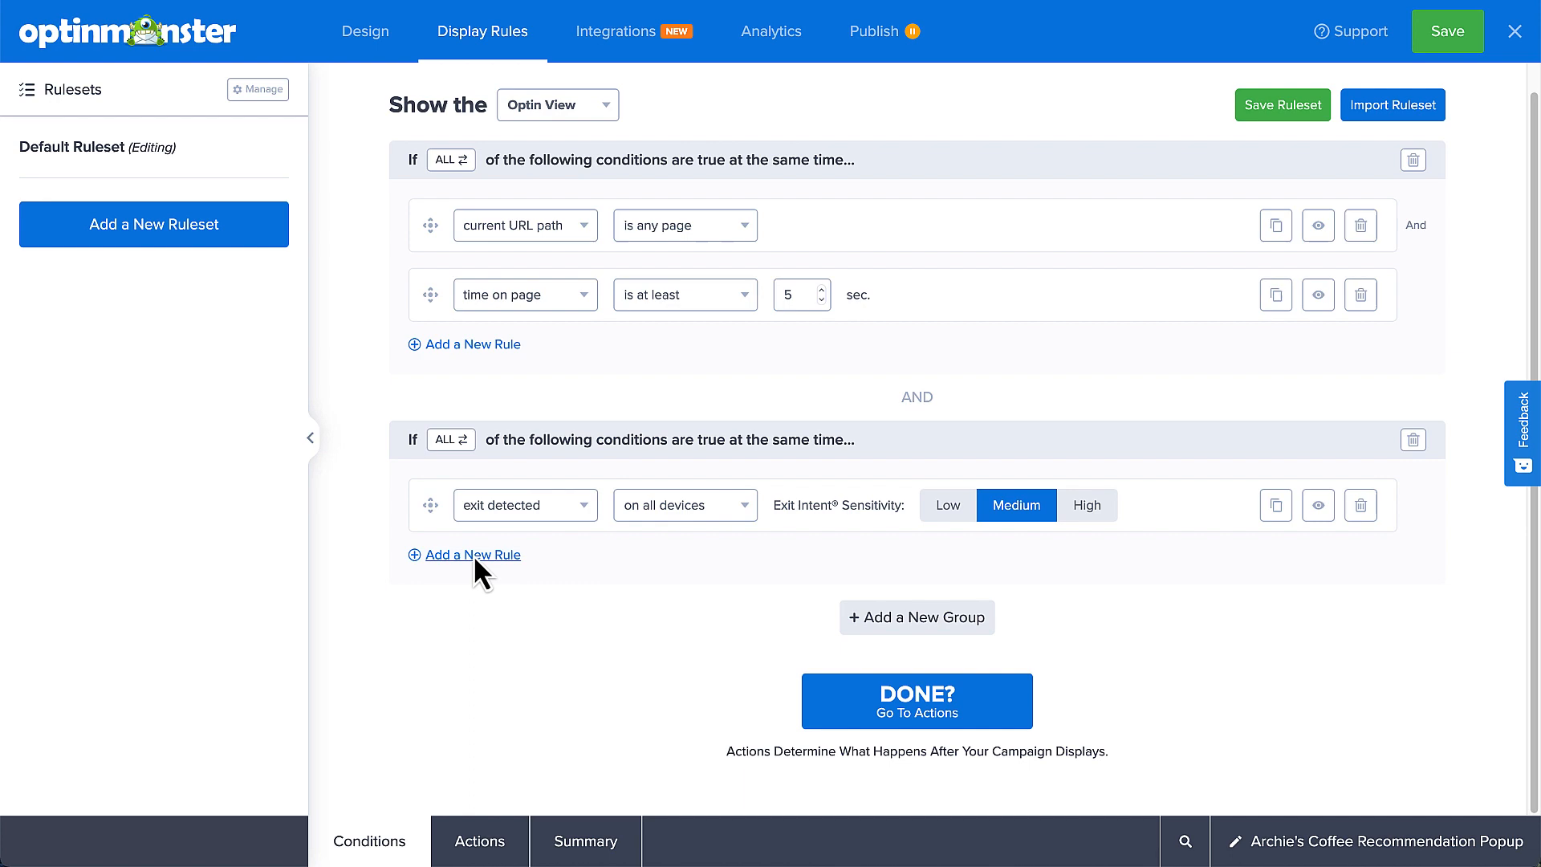
Add a distance-scrolled-at-least-15% rule and set the group to match ANY ONE condition.
click(472, 554)
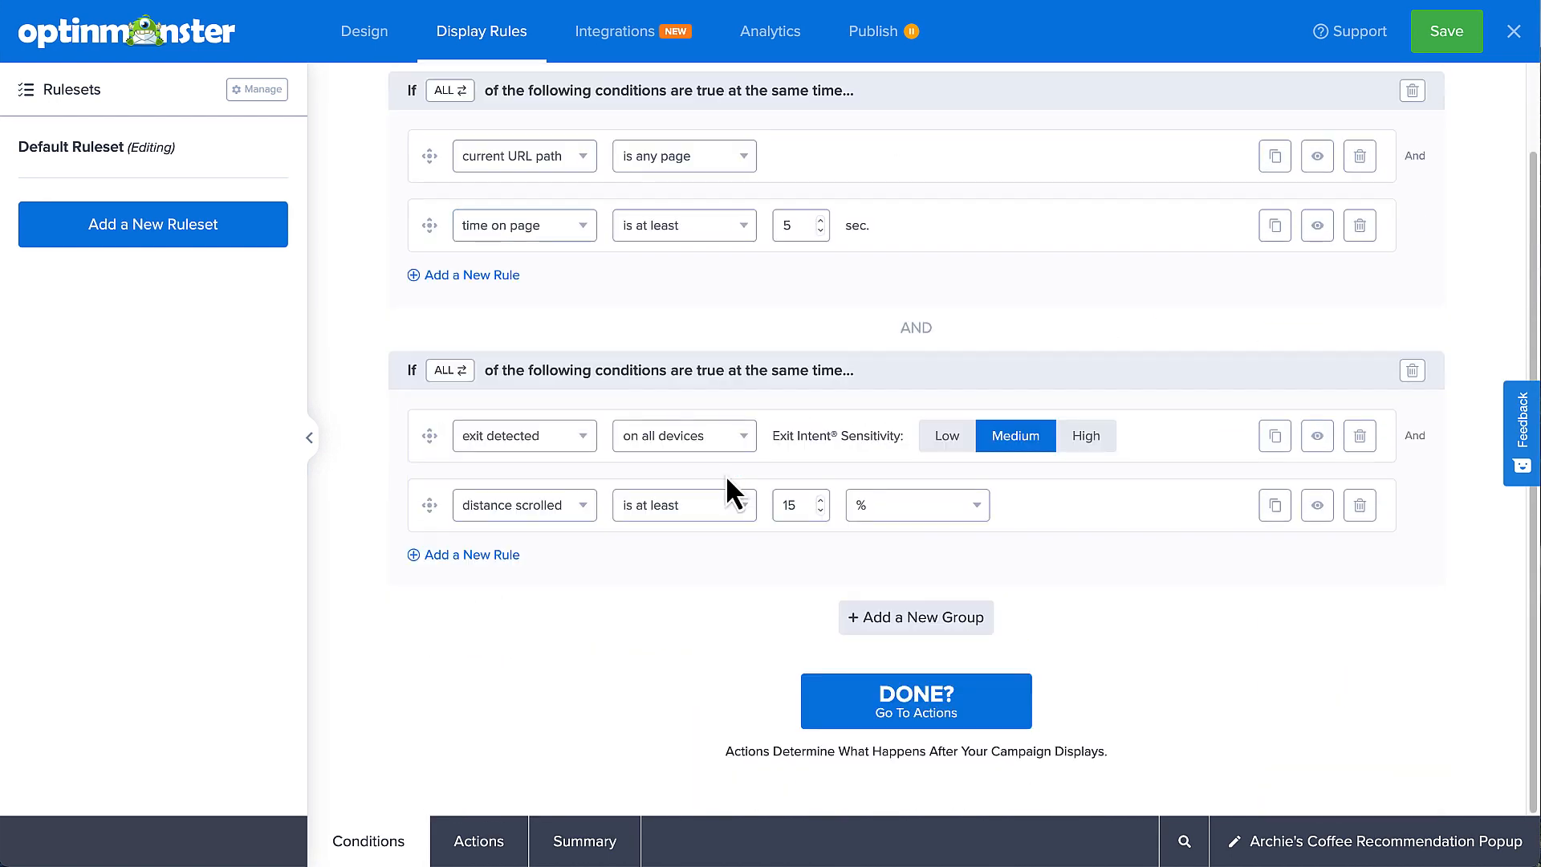
mouse_move(726, 495)
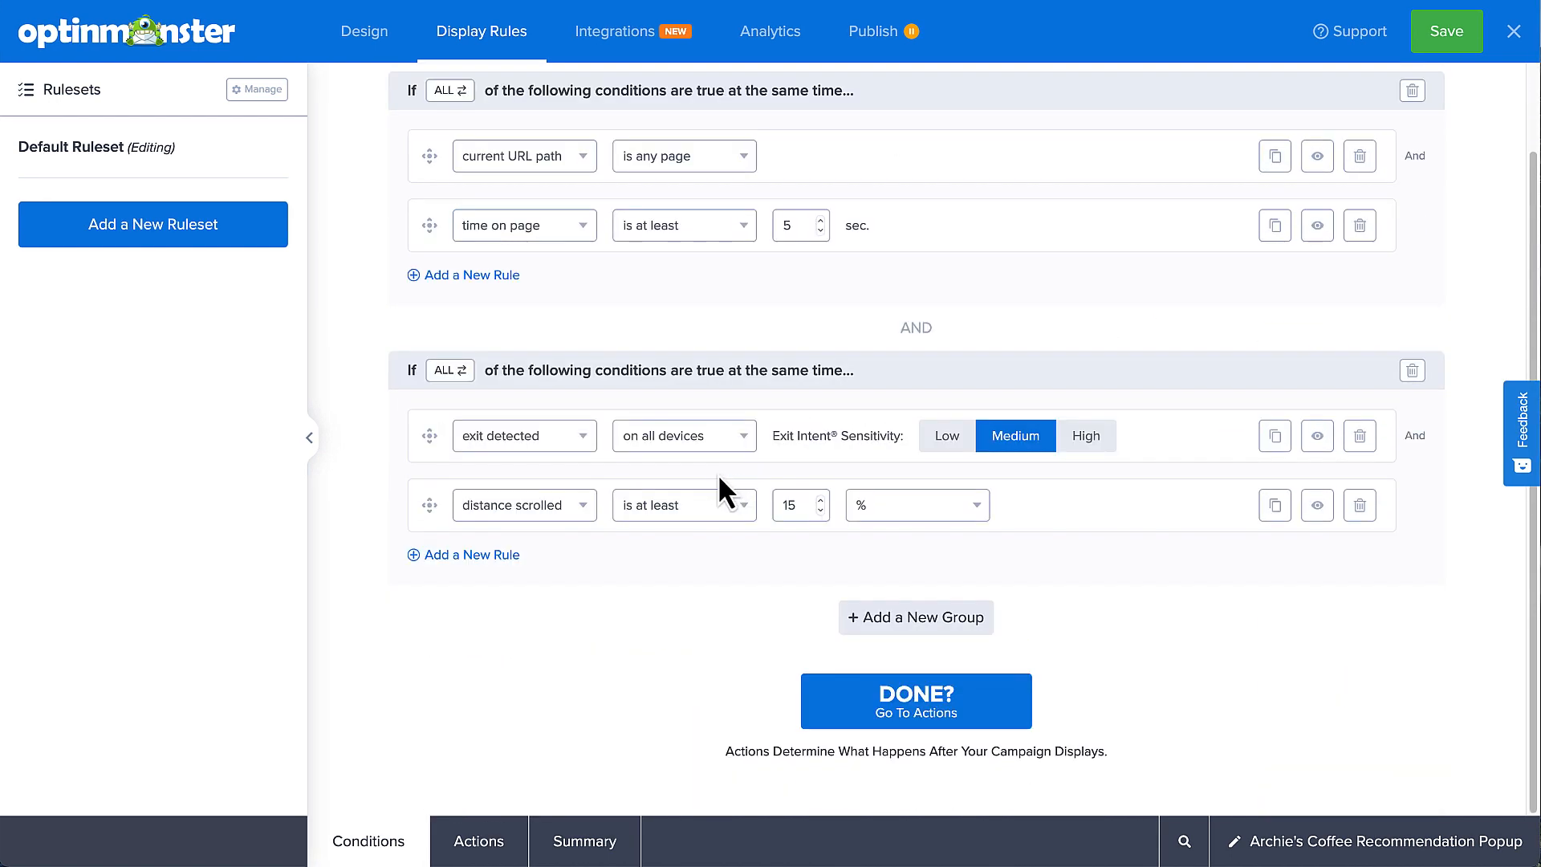
click(450, 371)
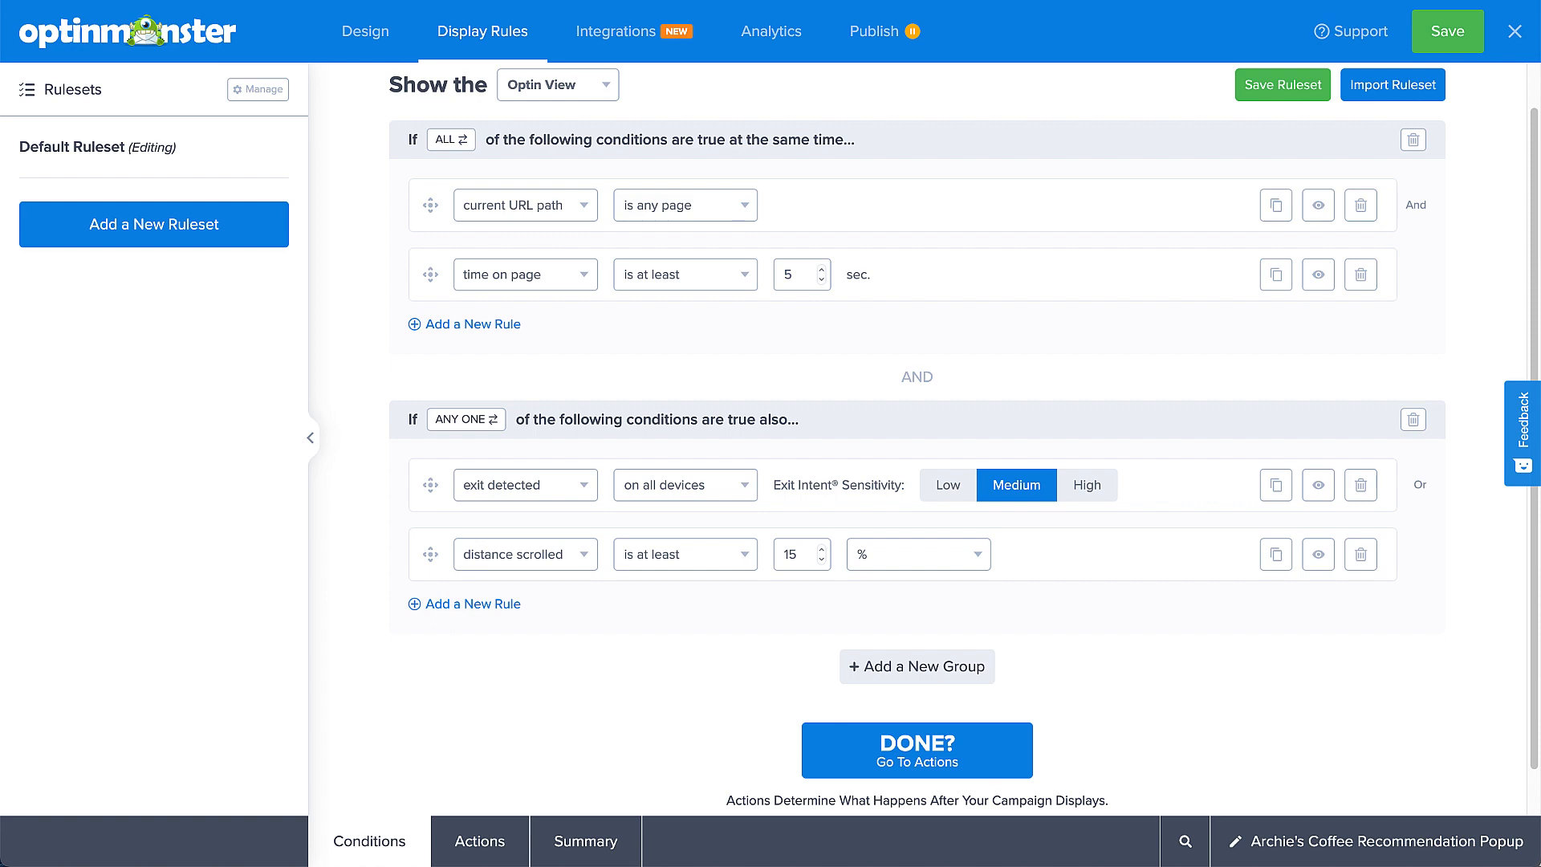
Start a third rule in the second group, showing the Popular, Who, When and Where categories.
click(472, 604)
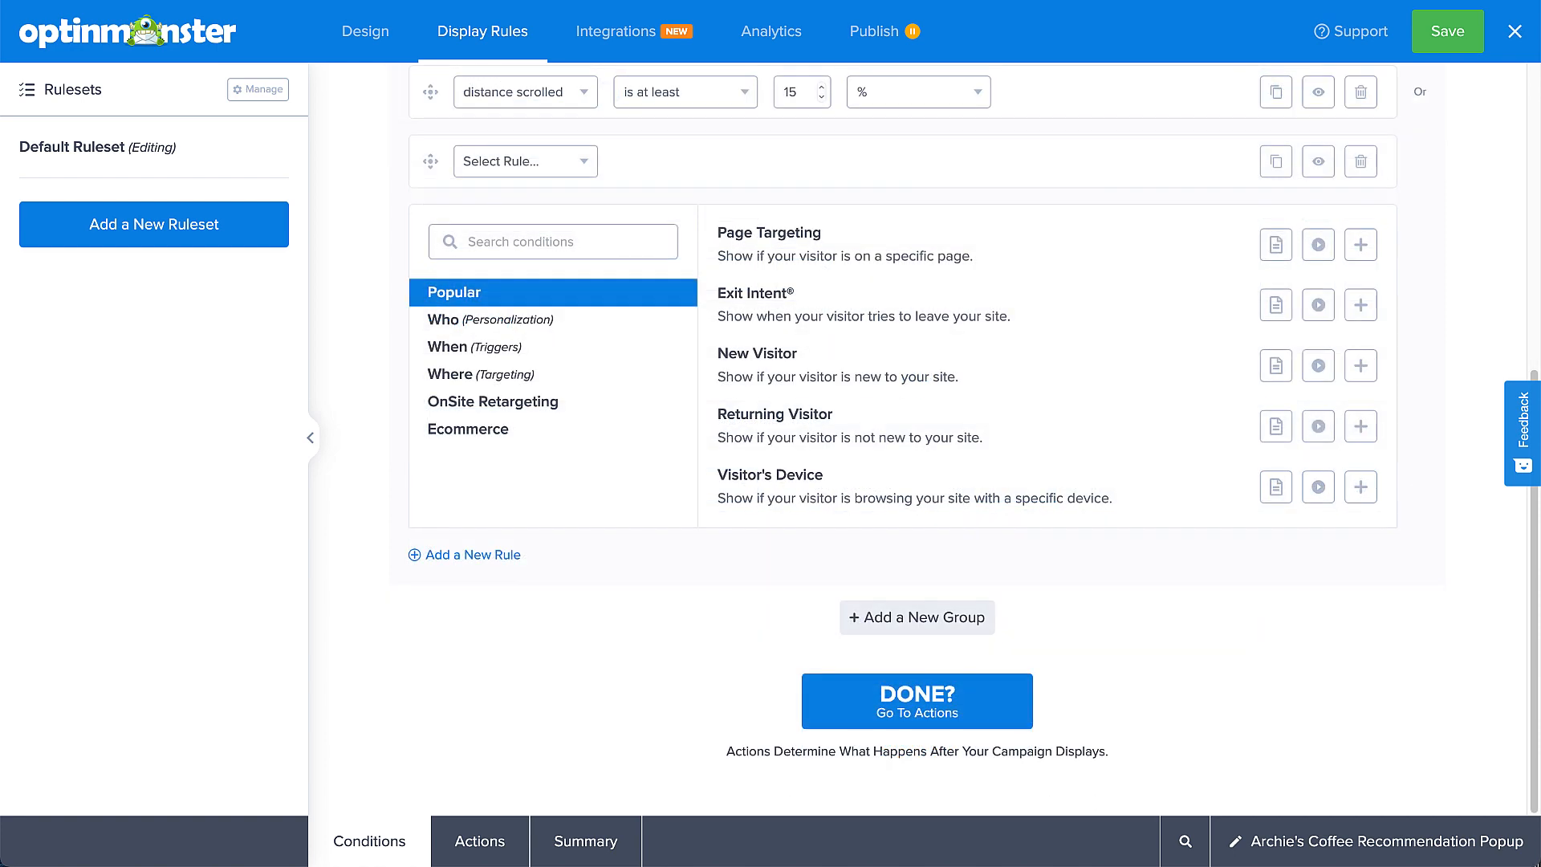
scroll(down, 3)
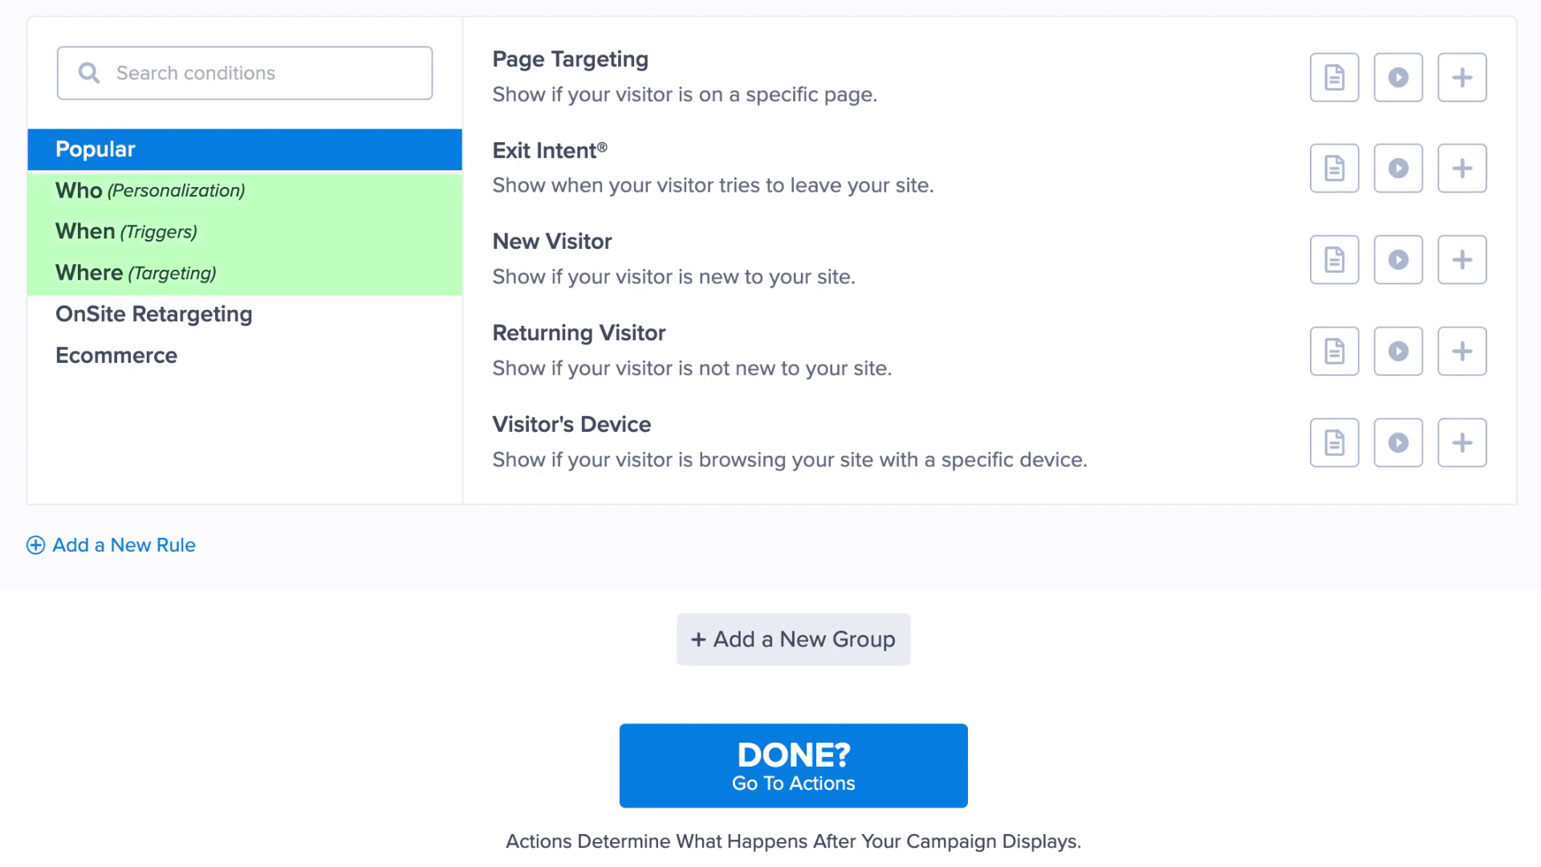
Browse the OnSite Retargeting conditions, then discard the unfinished third rule row.
click(154, 313)
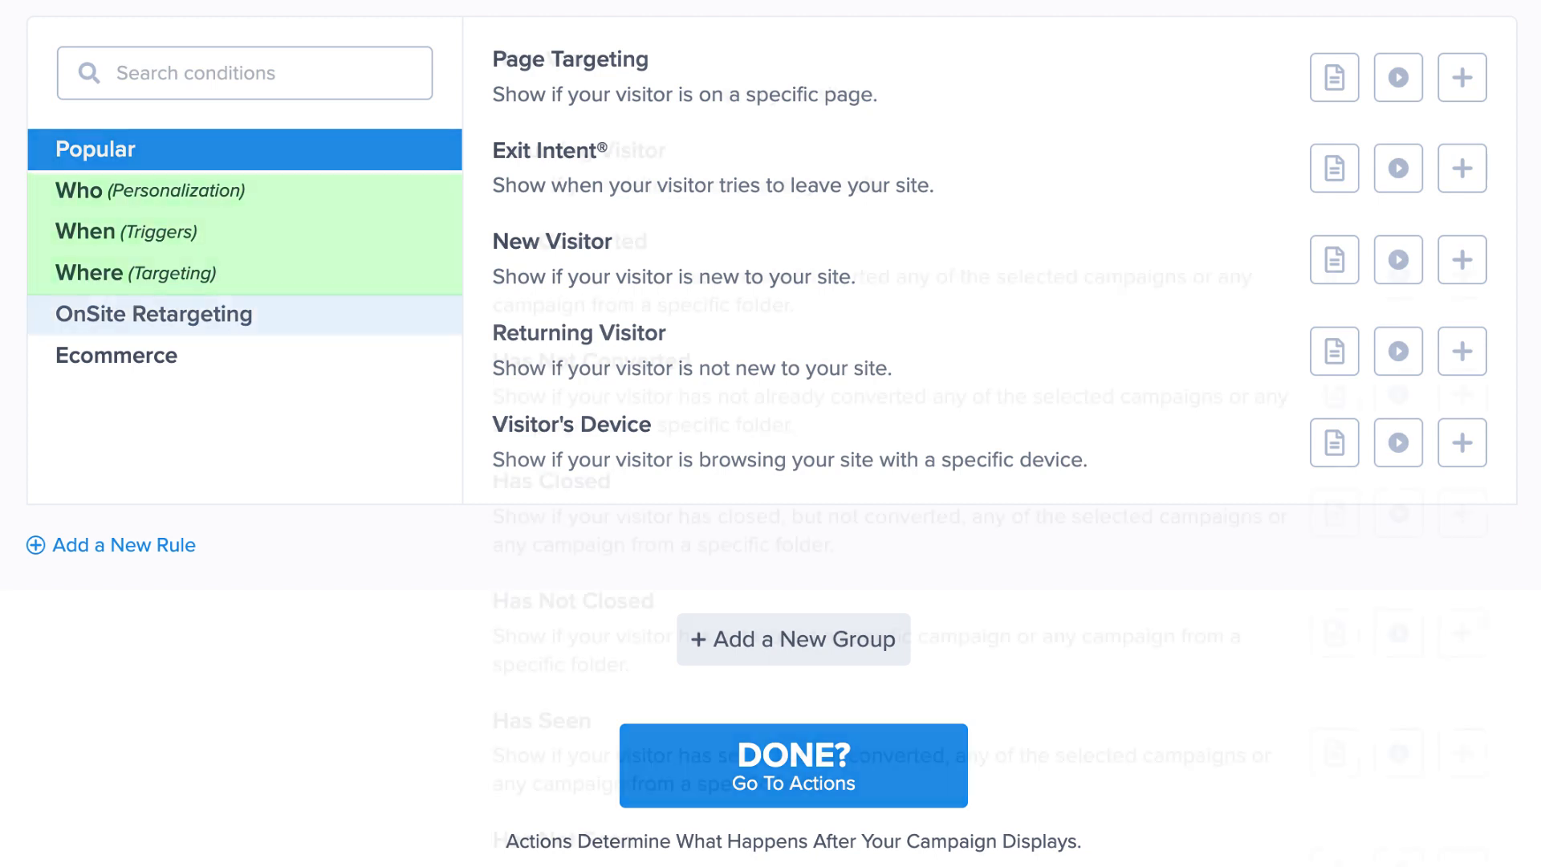
click(154, 313)
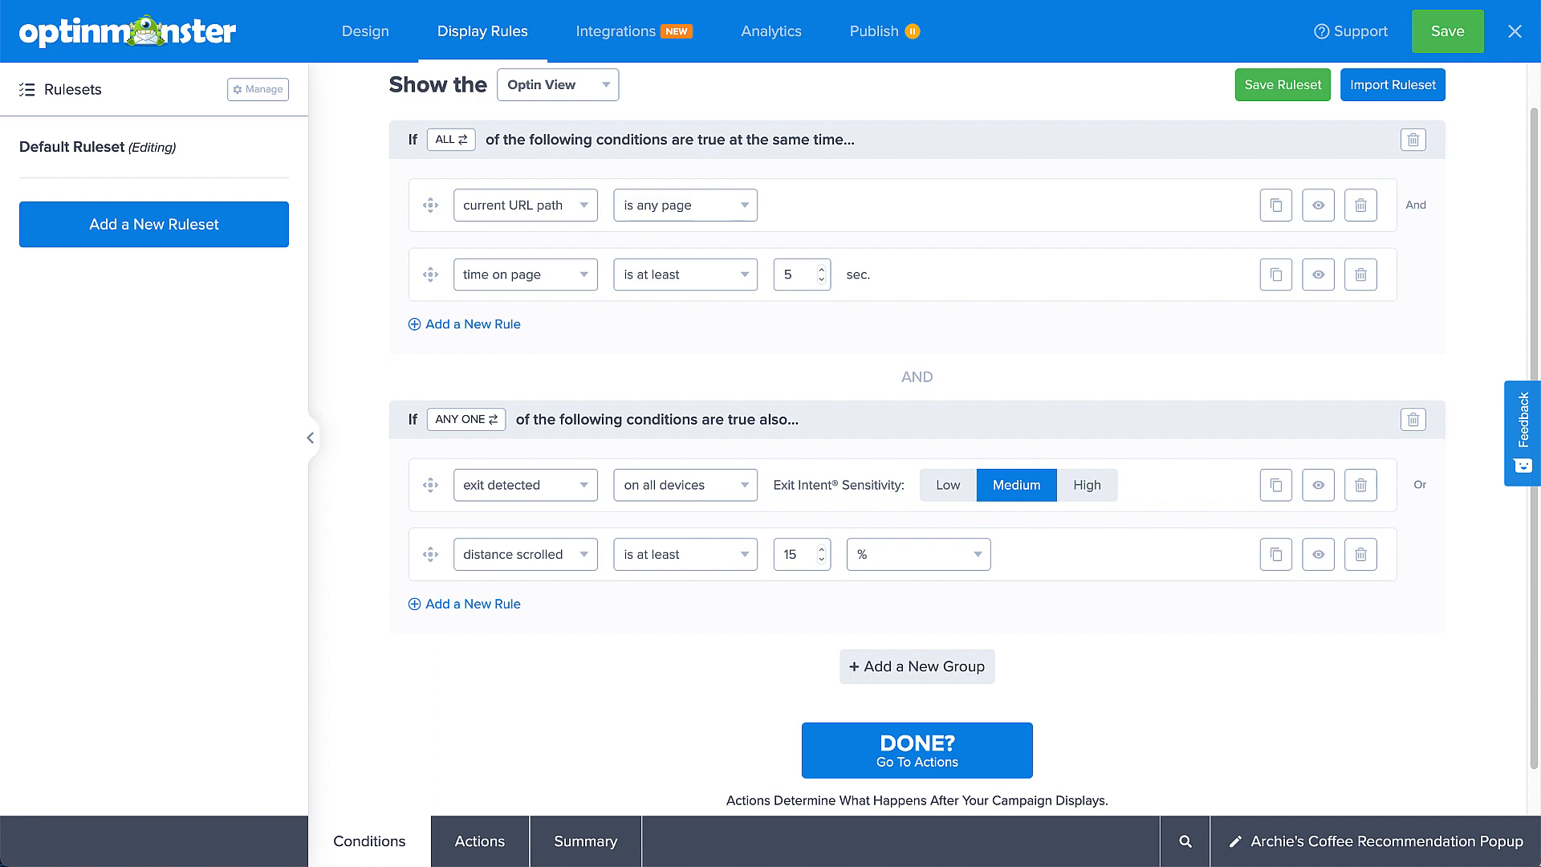
Review the Actions settings: no animation or sound, close on background click, default cookie durations.
scroll(down, 3)
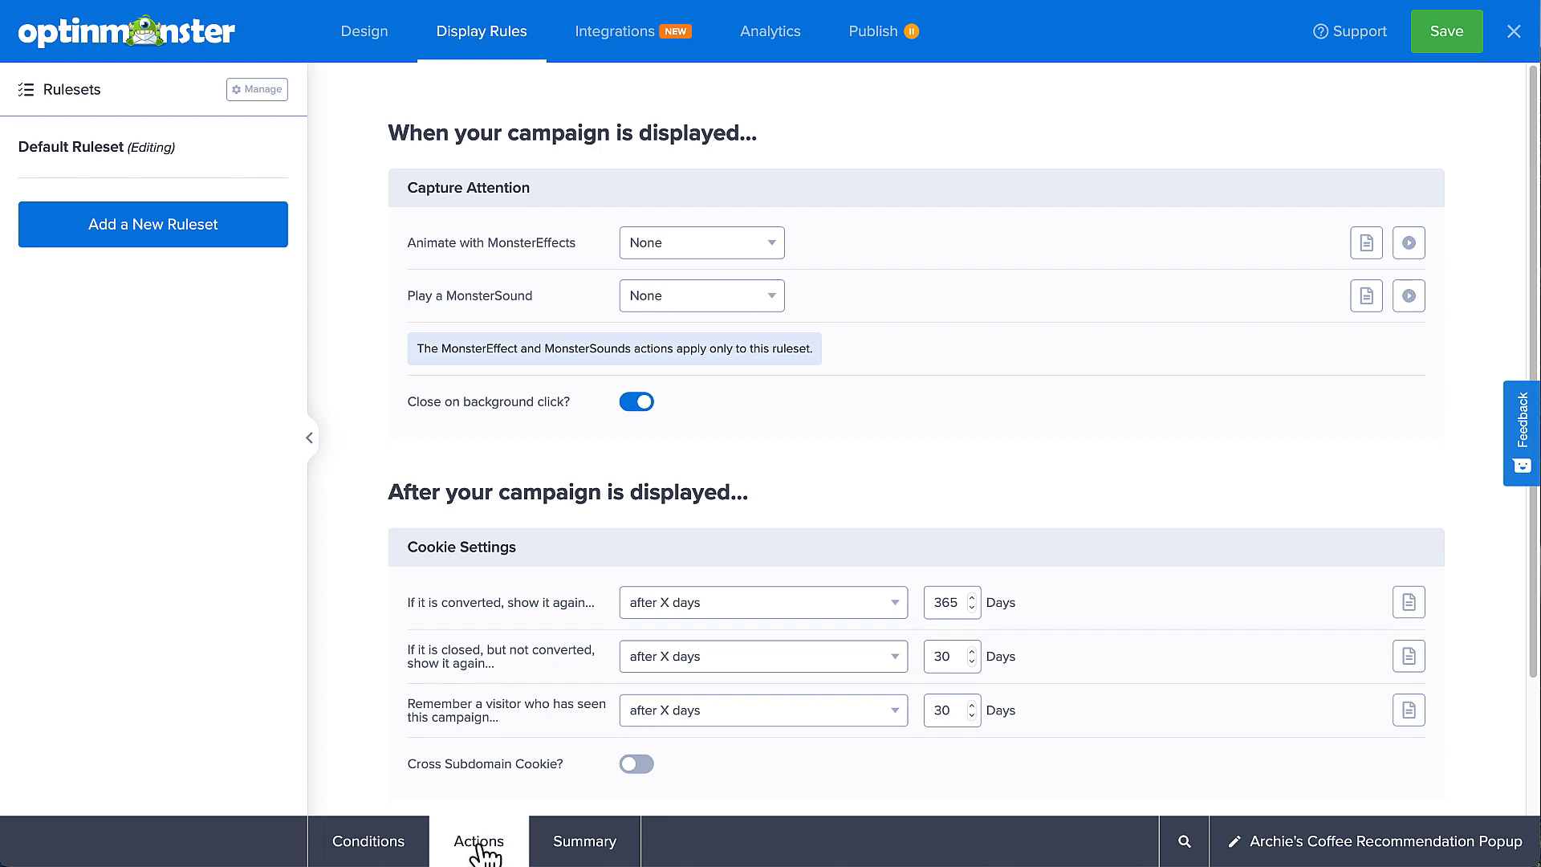
scroll(down, 3)
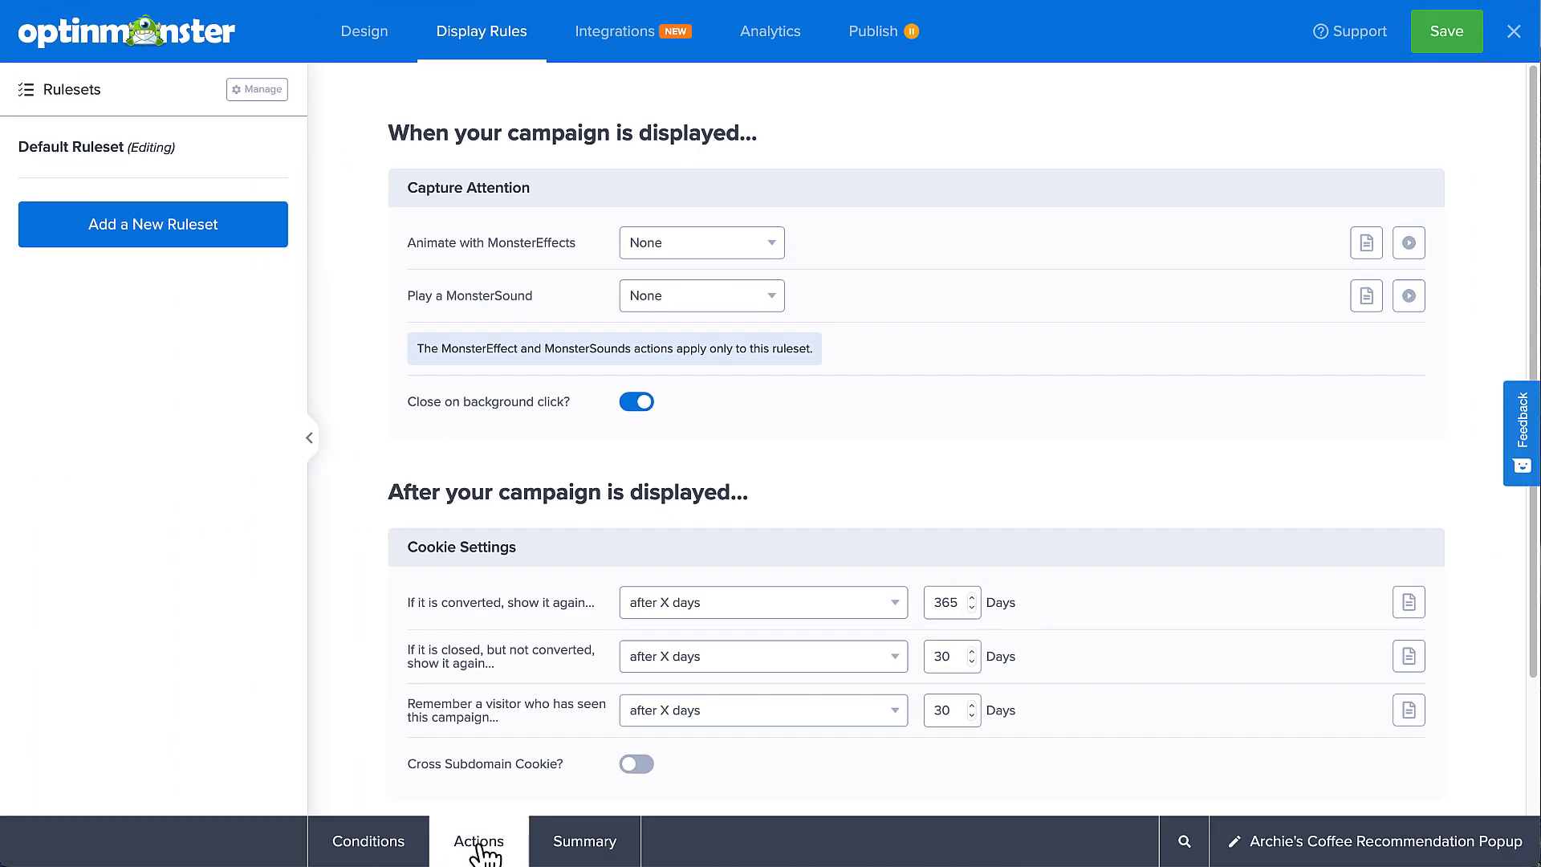
click(584, 840)
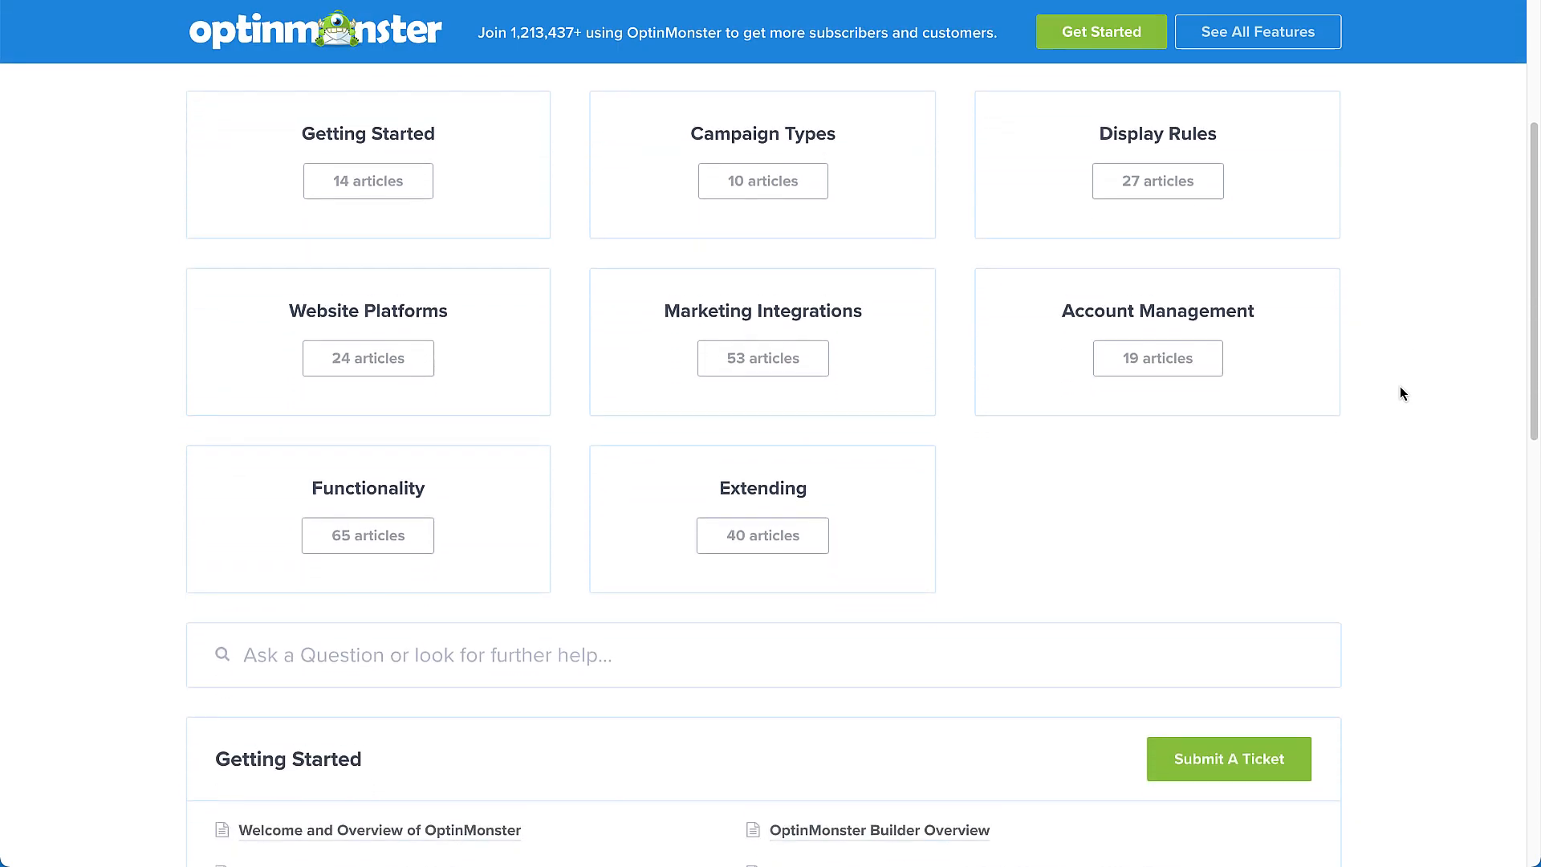
scroll(down, 3)
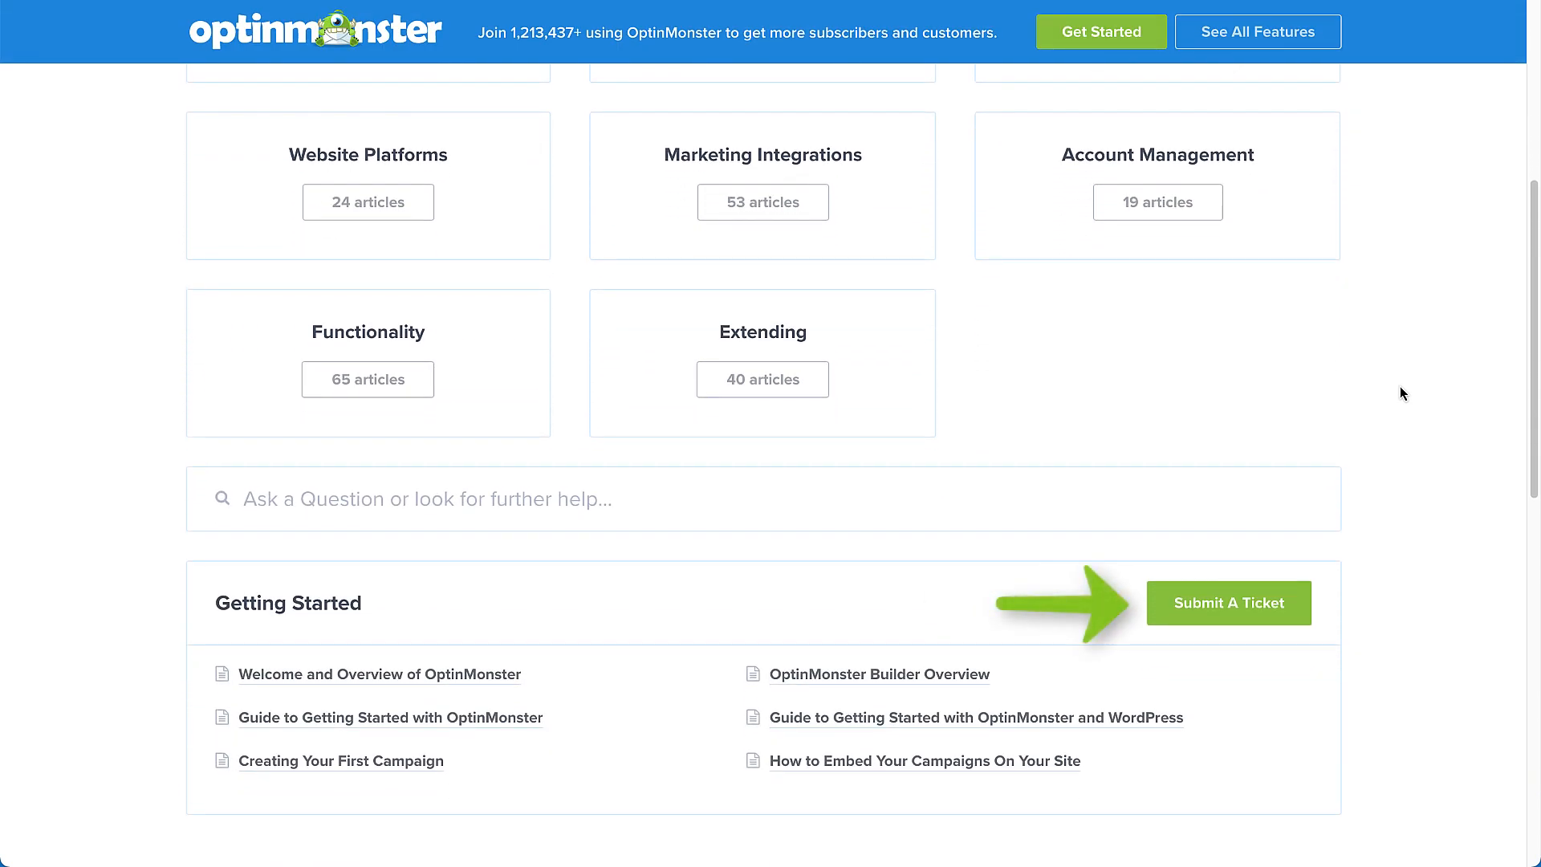